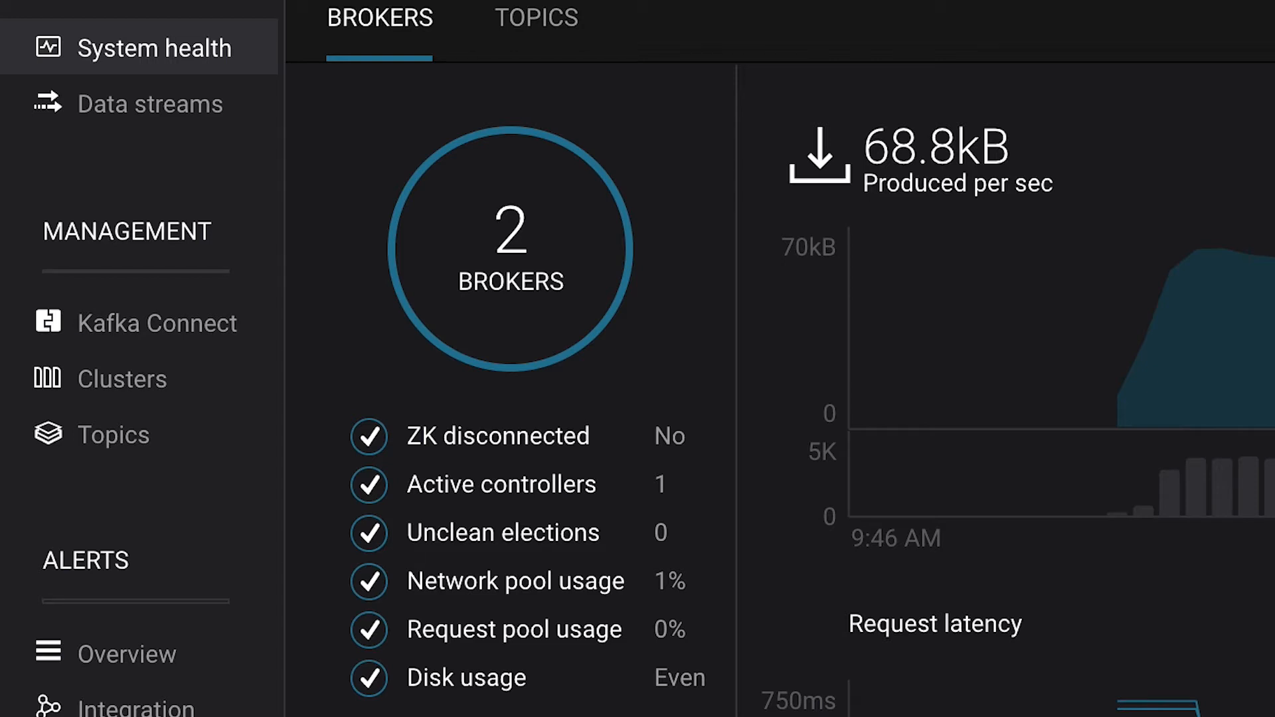
- Scroll down to the per-broker table with throughput and produce/fetch latency for brokers 1 and 2
{"action": "scroll", "scroll_direction": "down", "scroll_amount": 3}
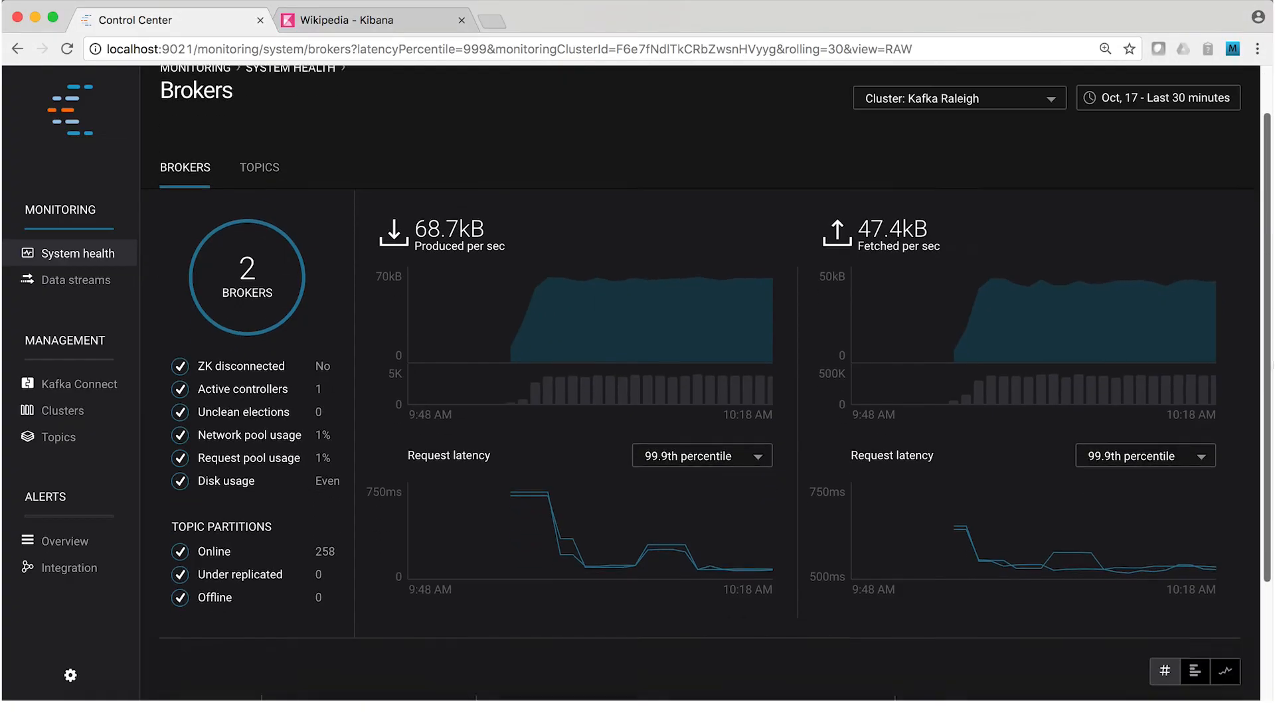
{"action": "scroll", "scroll_direction": "down", "scroll_amount": 3}
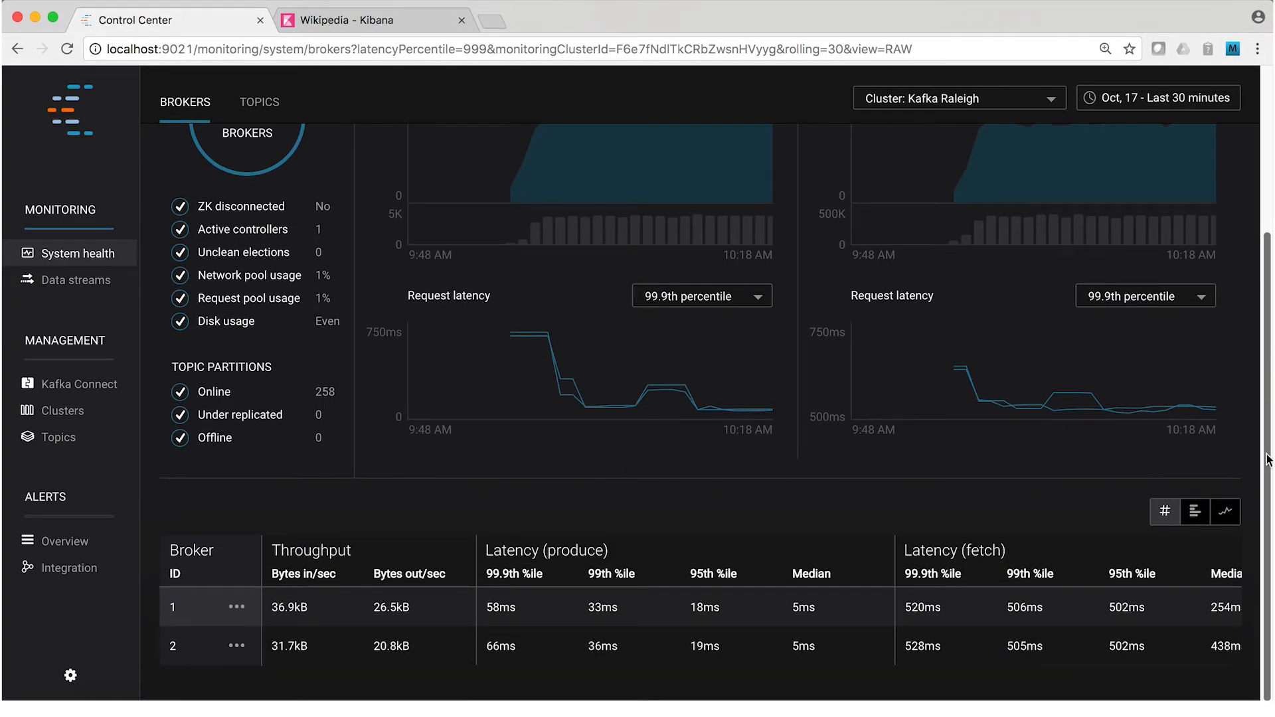
{"action": "mouse_move", "coordinate": [1265, 433]}
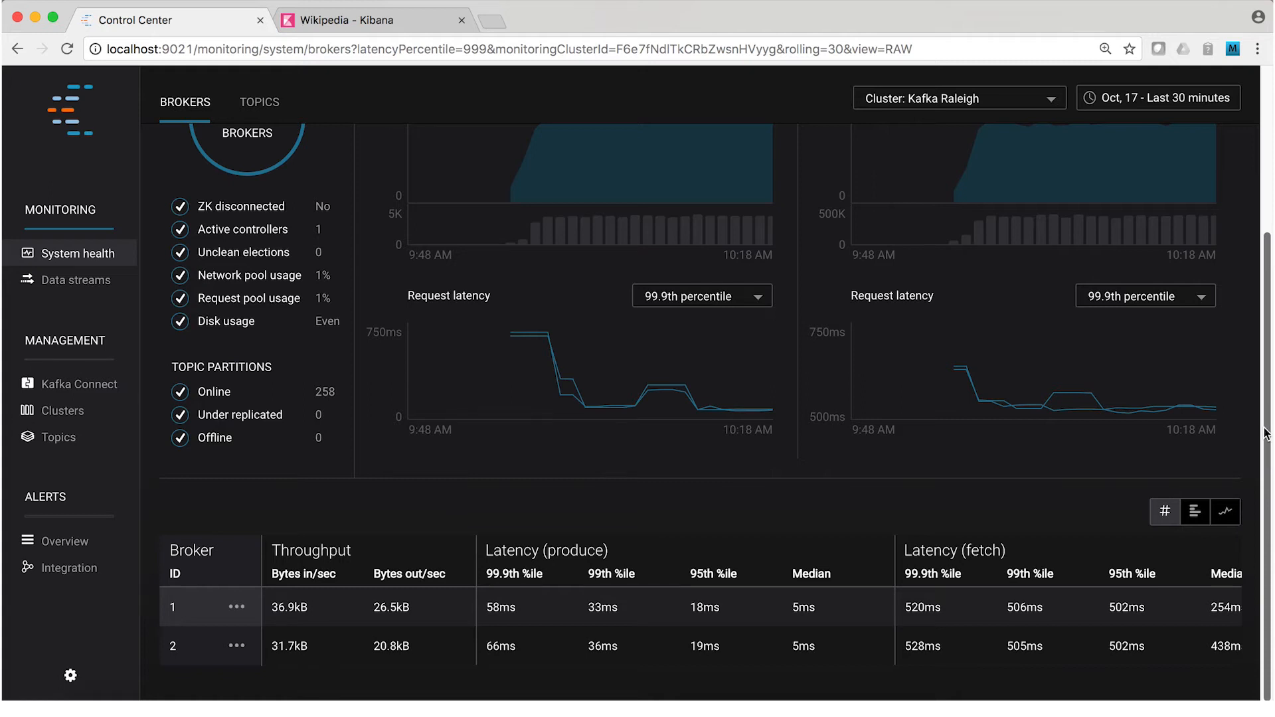
{"action": "mouse_move", "coordinate": [57, 437]}
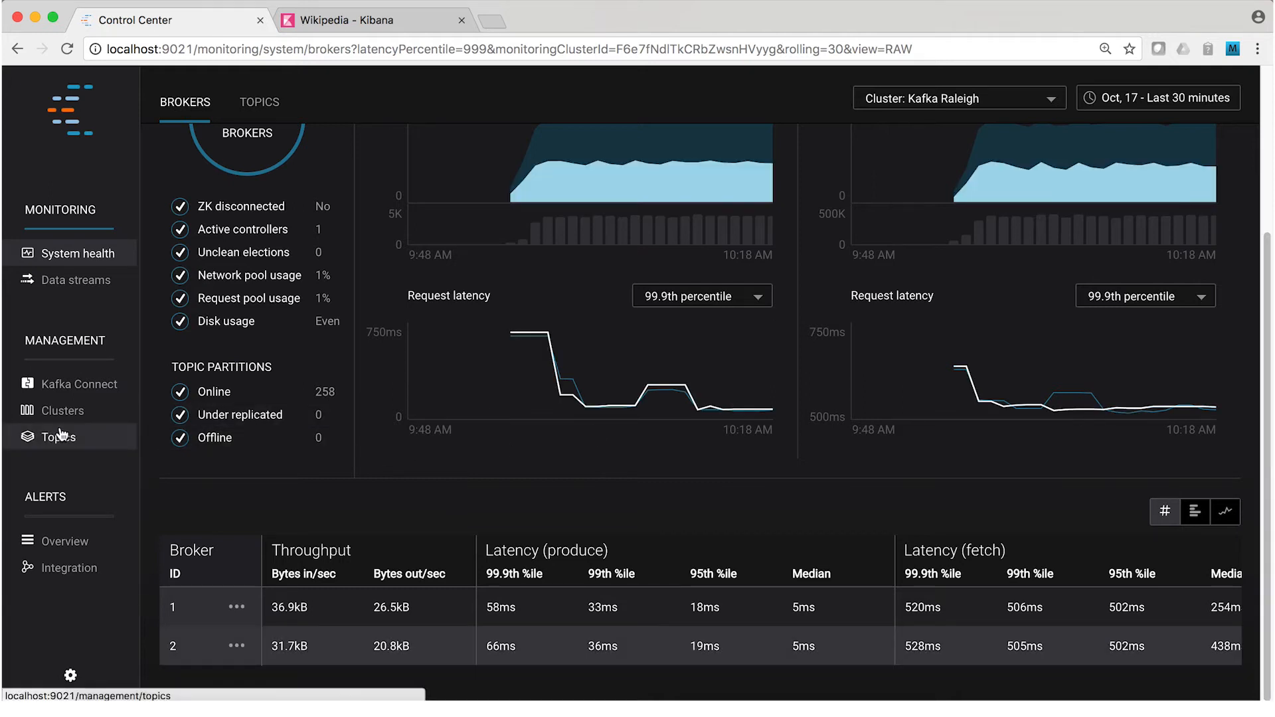
- Show the Topics list from the Management sidebar and reveal the WIKIPEDIABOT row's actions menu
{"action": "left_click", "coordinate": [58, 436]}
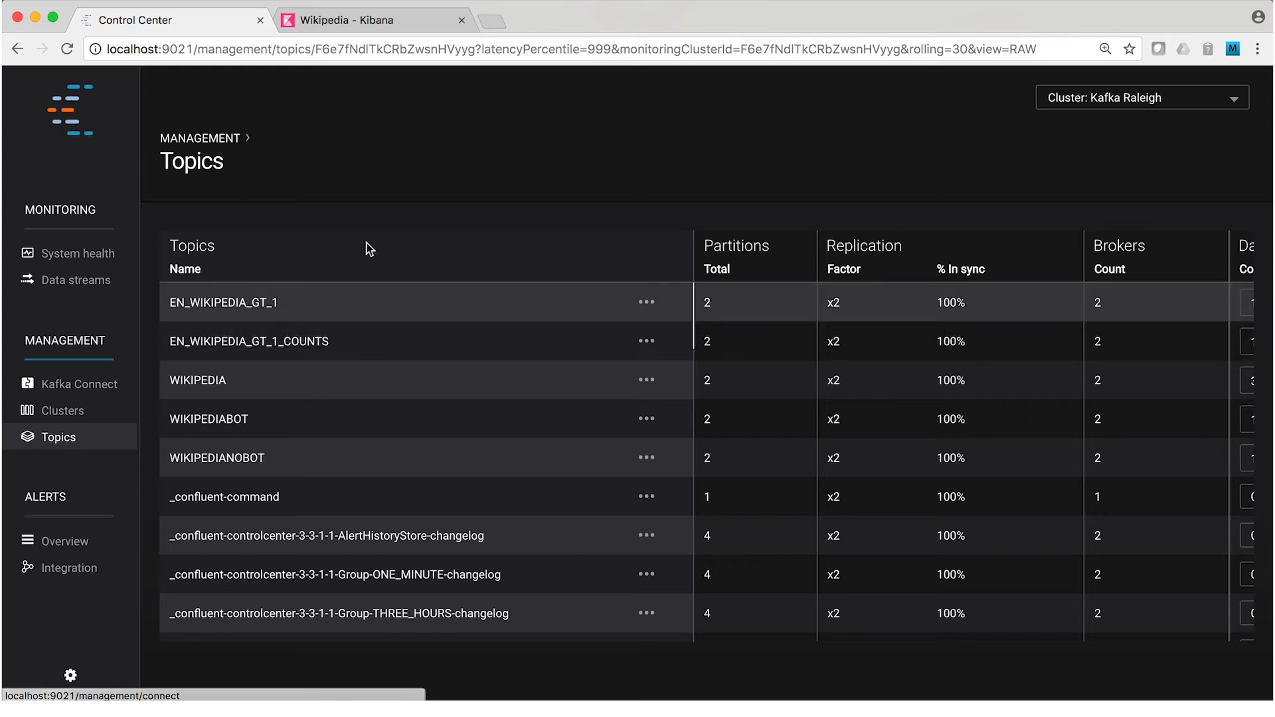
{"action": "mouse_move", "coordinate": [537, 251]}
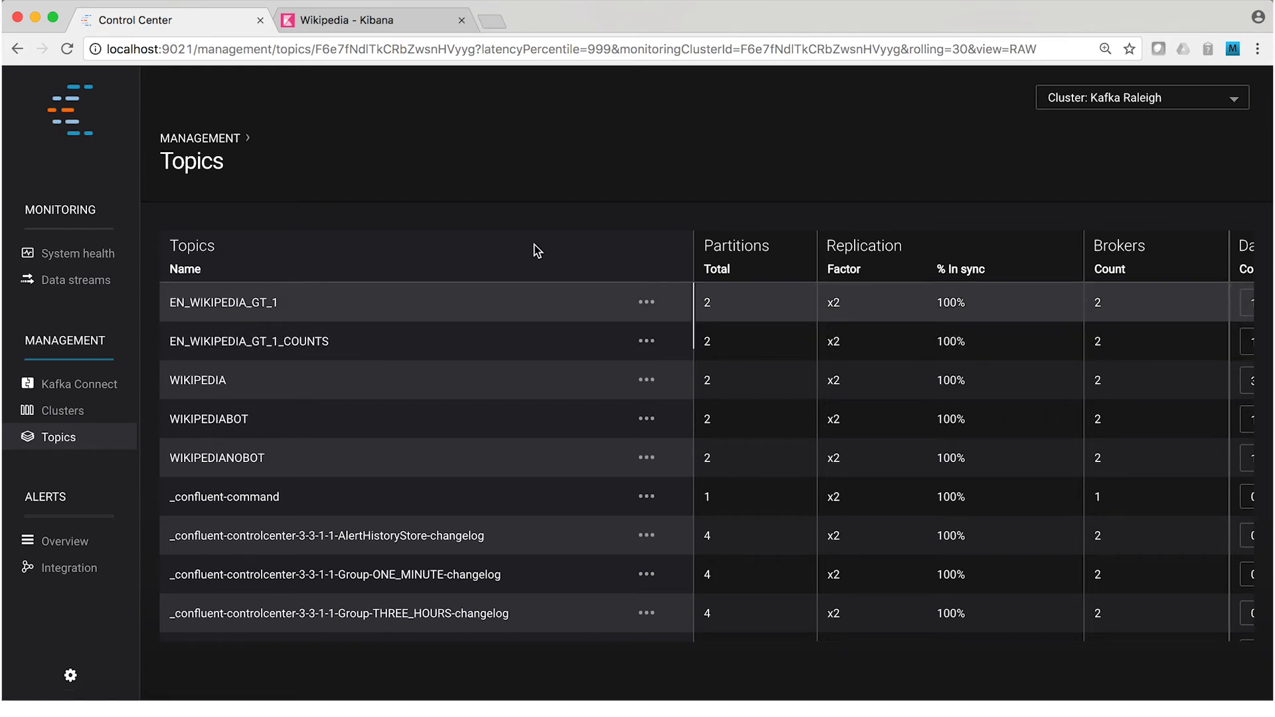
{"action": "mouse_move", "coordinate": [551, 251]}
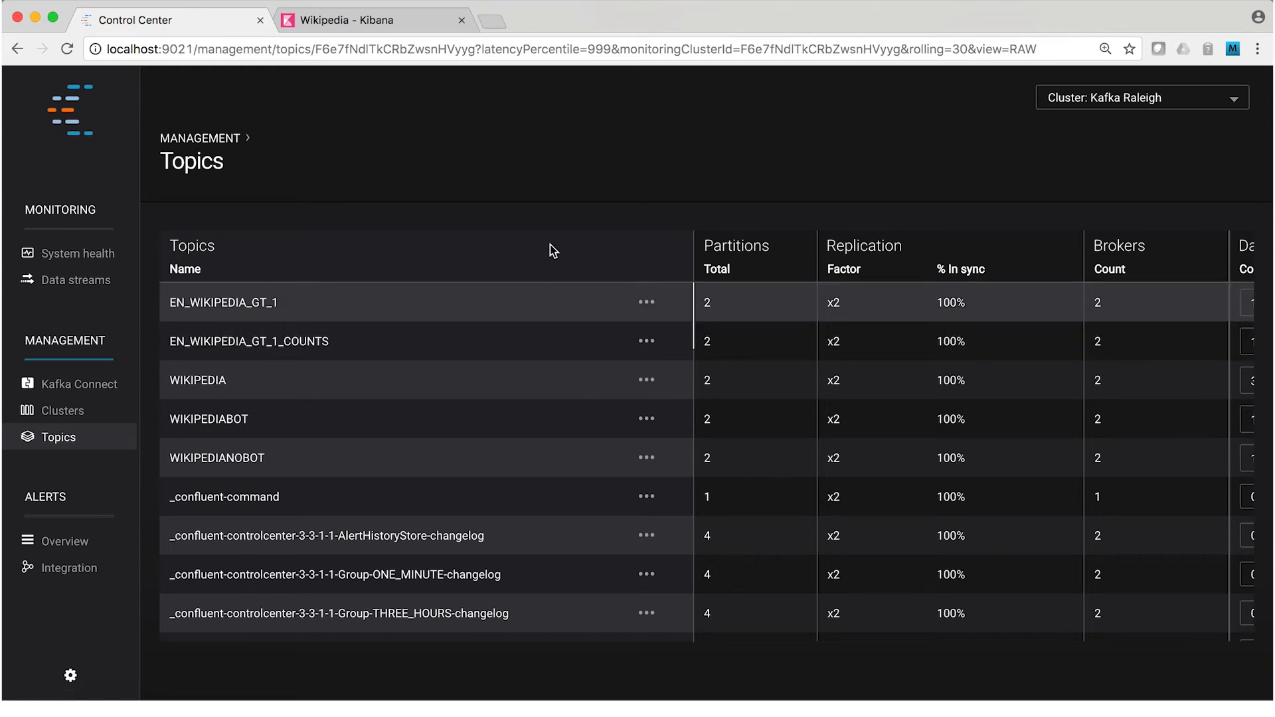
{"action": "mouse_move", "coordinate": [691, 247]}
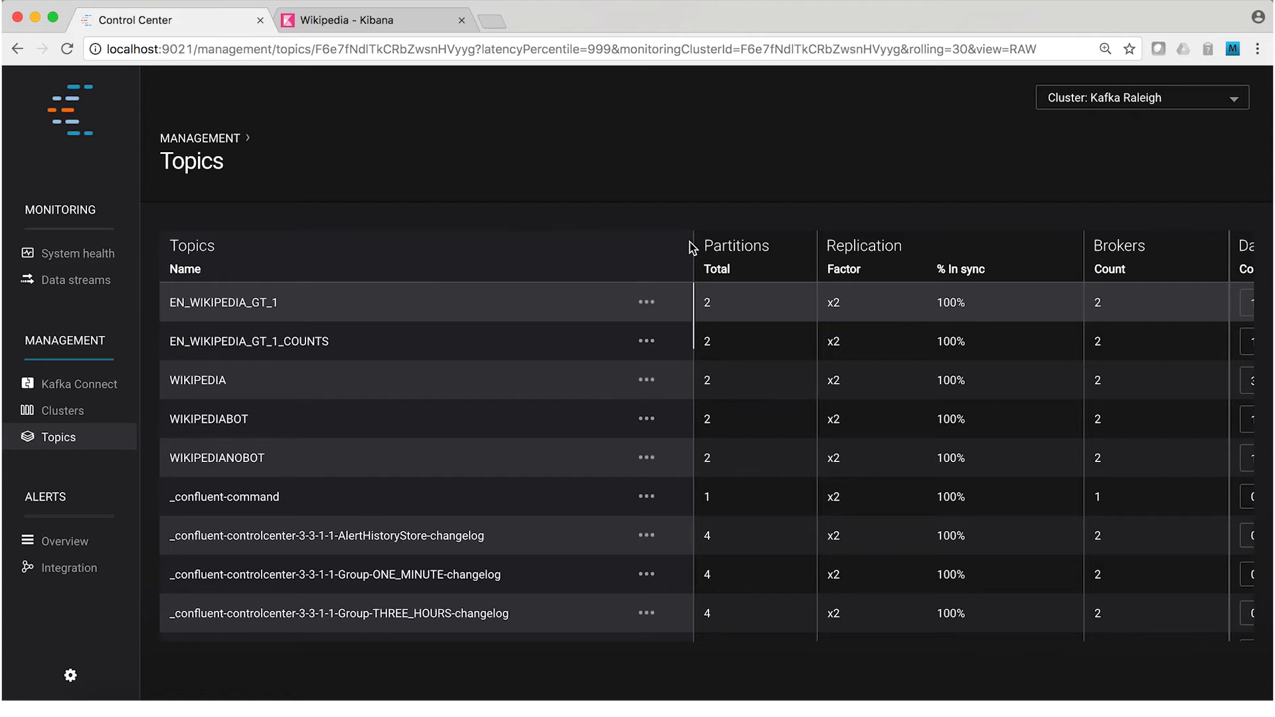
{"action": "mouse_move", "coordinate": [648, 421]}
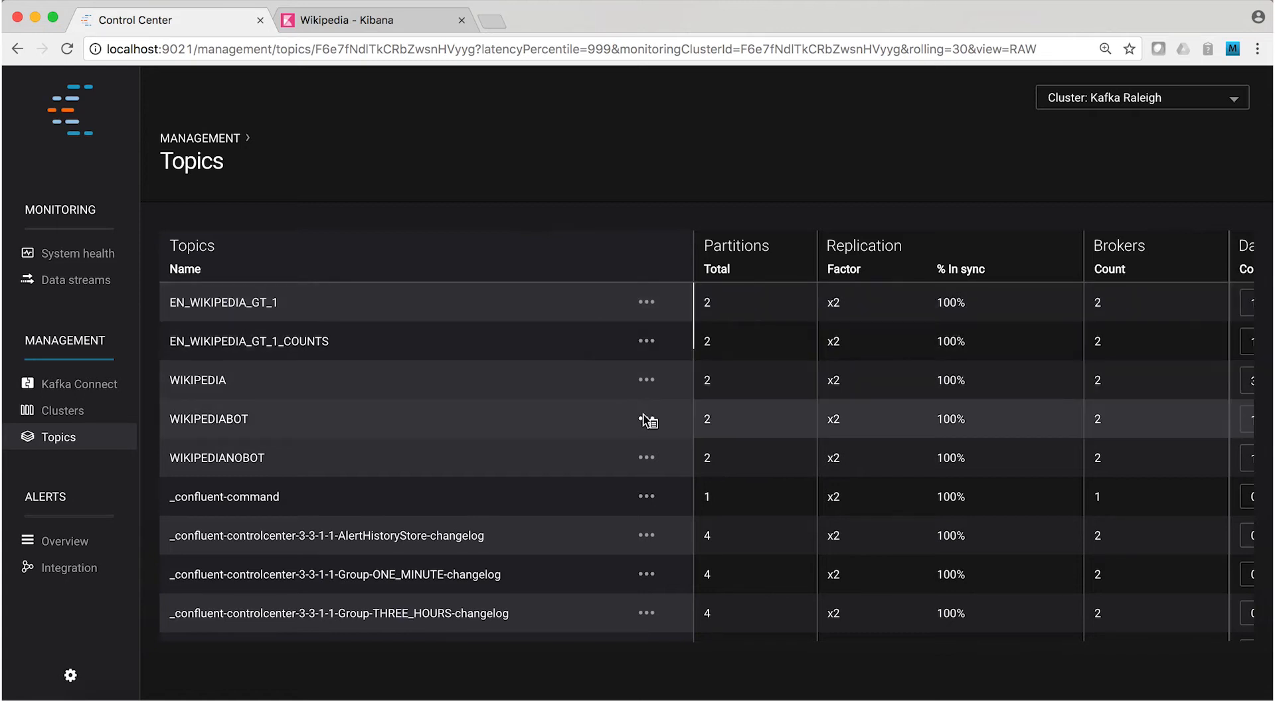
{"action": "left_click", "coordinate": [647, 421]}
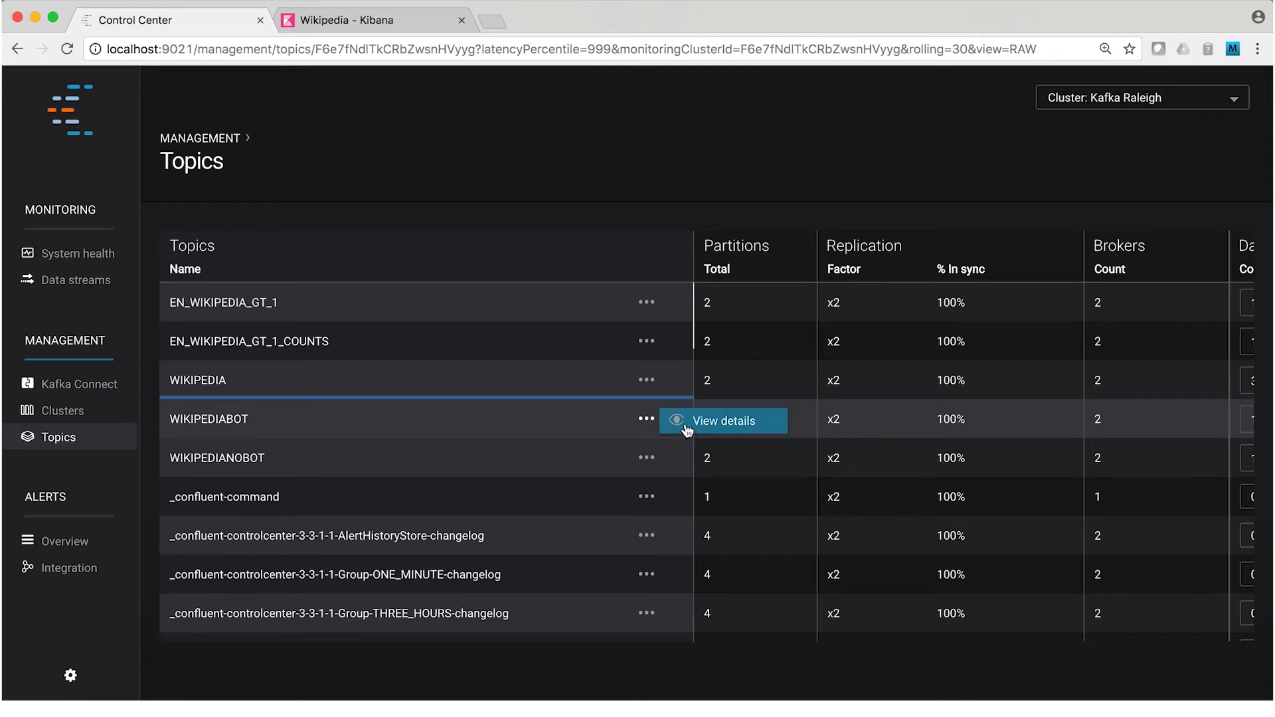
- View details of WIKIPEDIABOT, showing both partitions' replicas in sync across brokers 1 and 2
{"action": "left_click", "coordinate": [721, 421]}
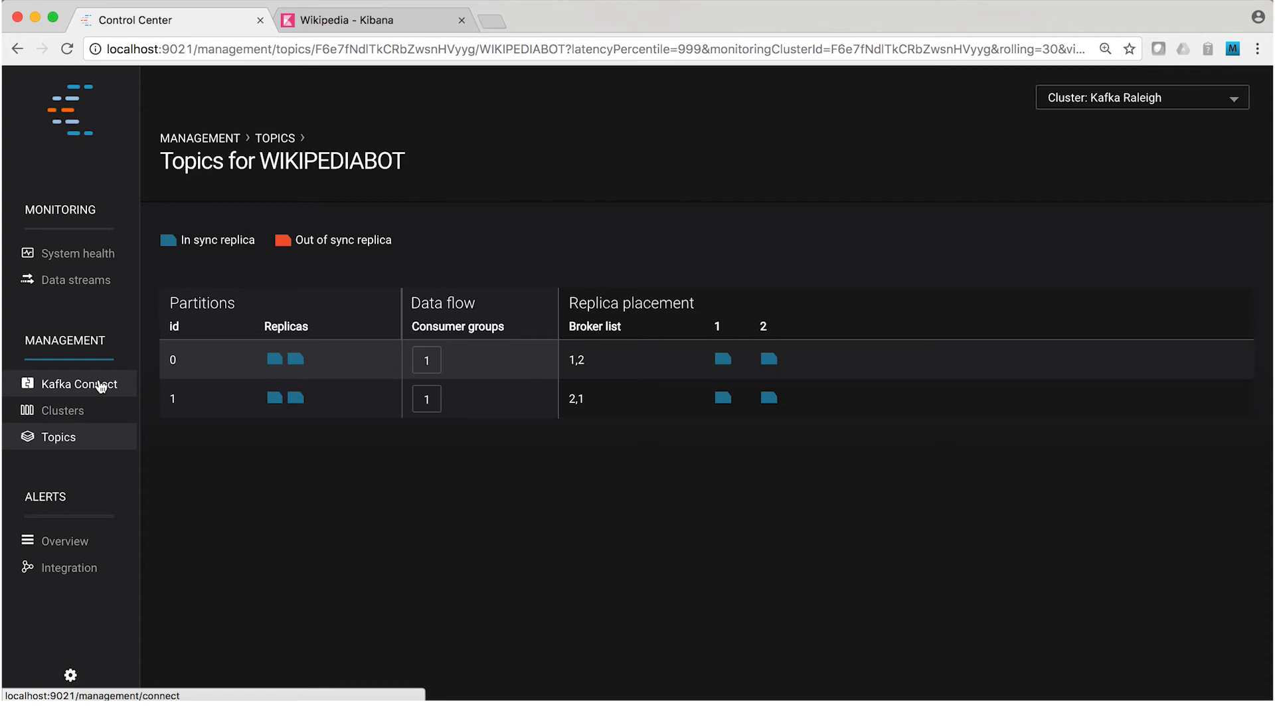
- Review Kafka Connect sources, then the Sinks list with the running elasticsearch-ksql sink on WIKIPEDIABOT
{"action": "left_click", "coordinate": [80, 384]}
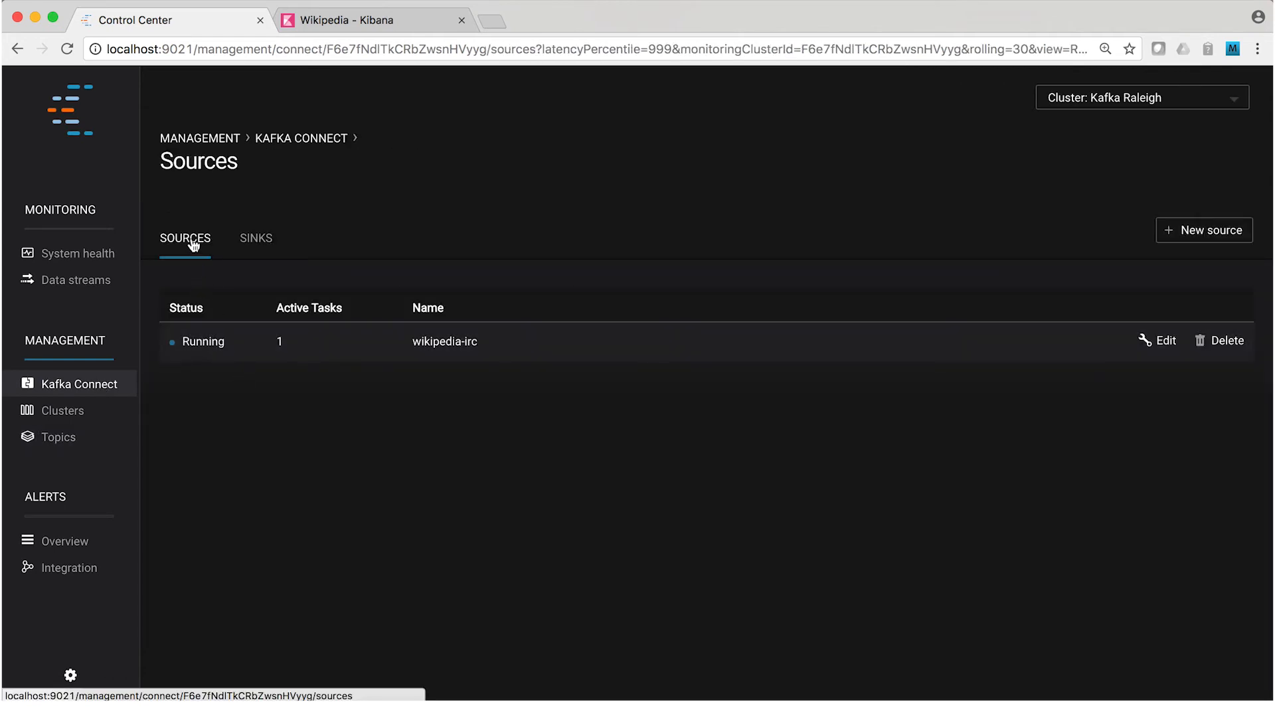
{"action": "mouse_move", "coordinate": [416, 354]}
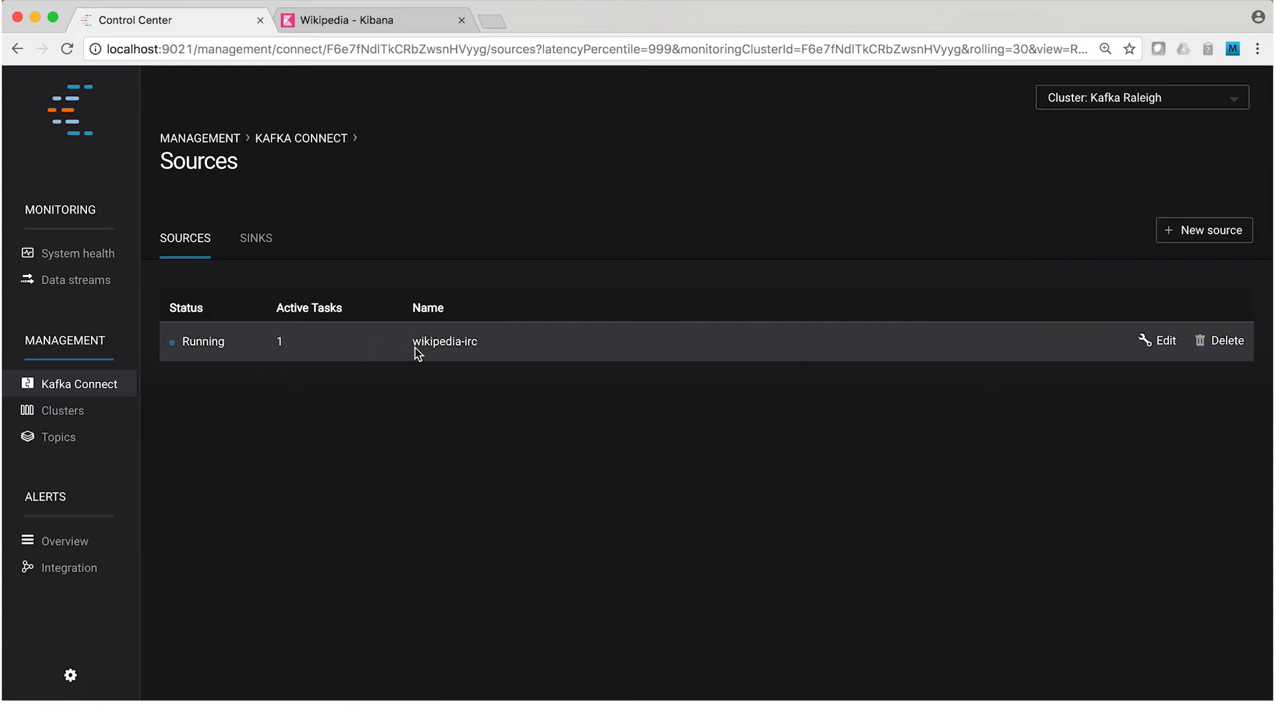
{"action": "left_click", "coordinate": [255, 238]}
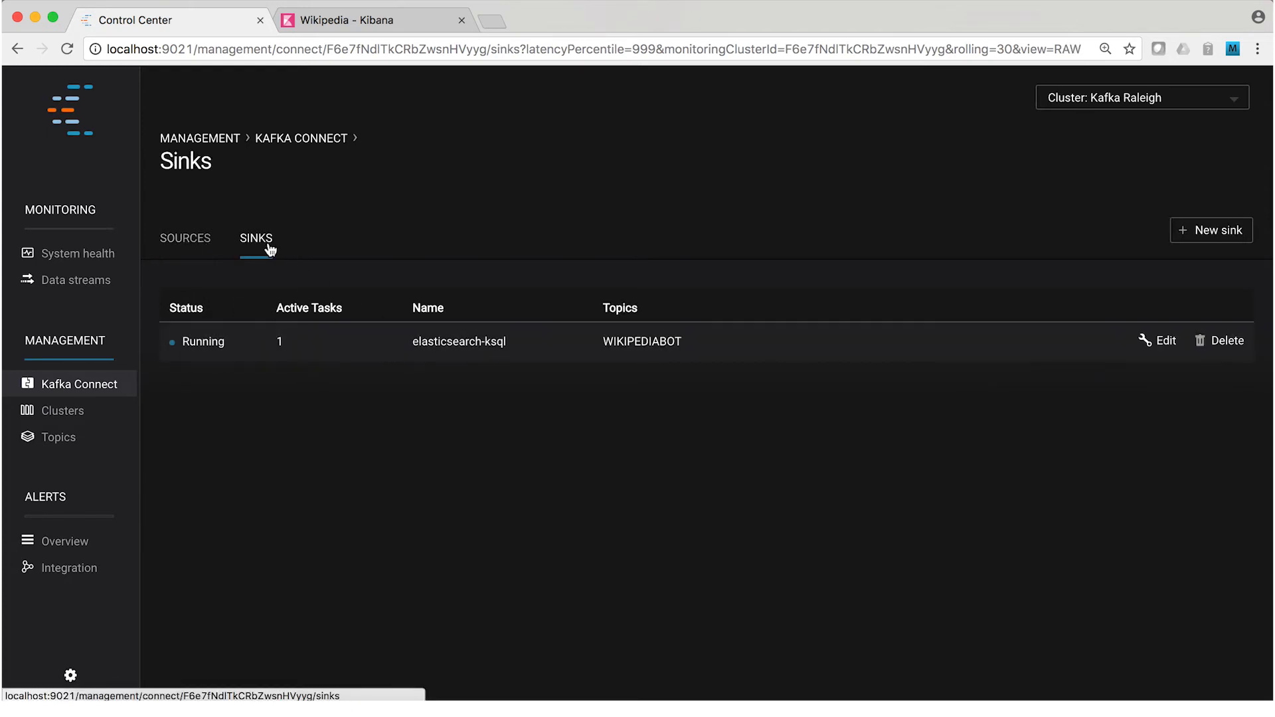
{"action": "mouse_move", "coordinate": [400, 412]}
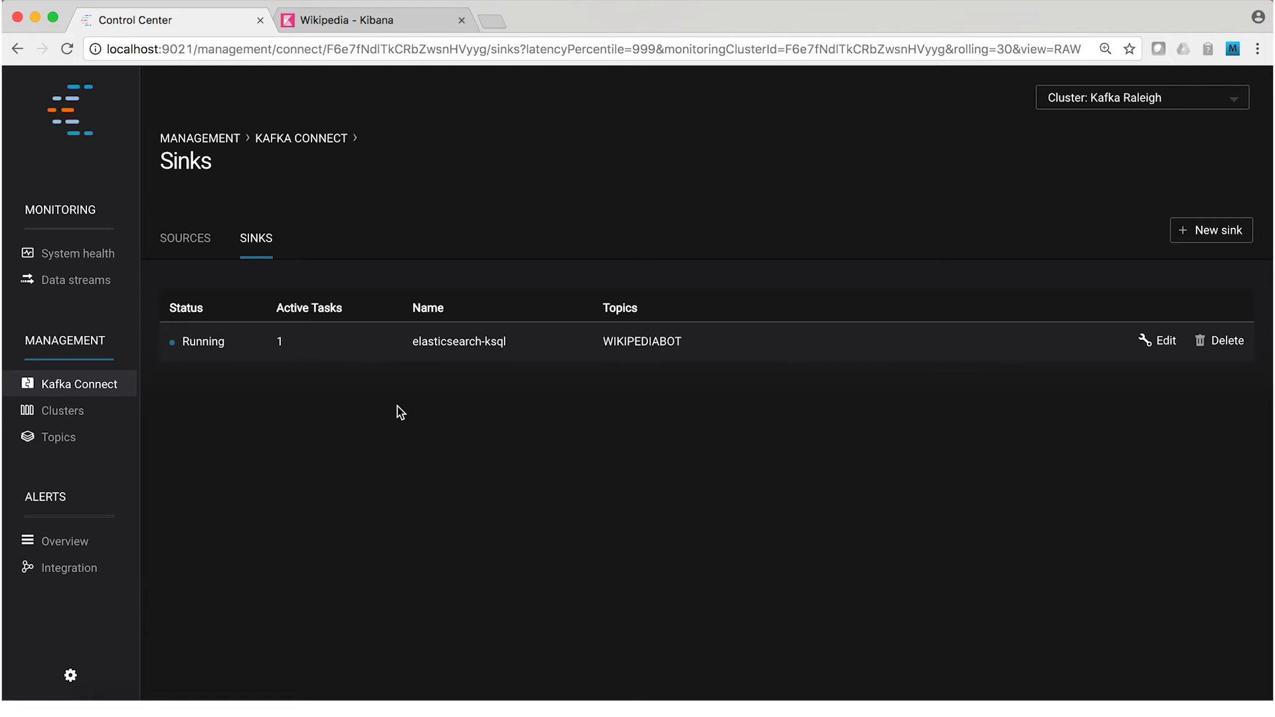
{"action": "mouse_move", "coordinate": [199, 316]}
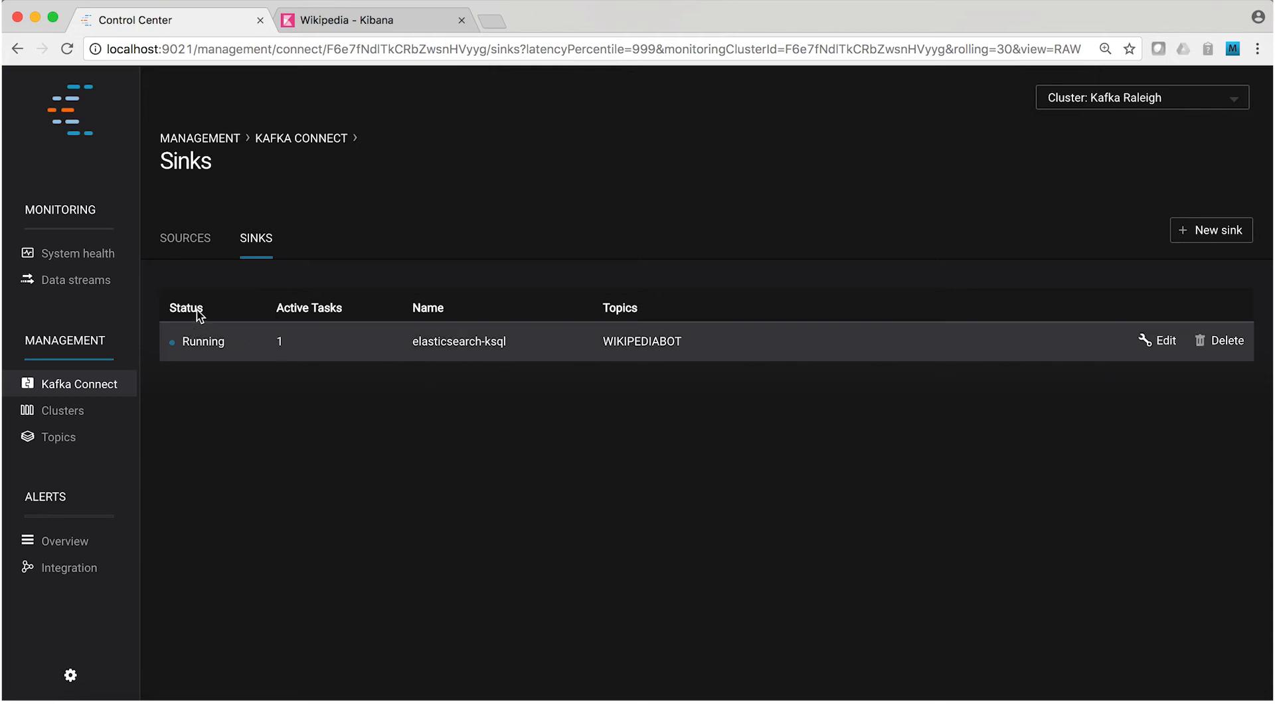
{"action": "mouse_move", "coordinate": [75, 280]}
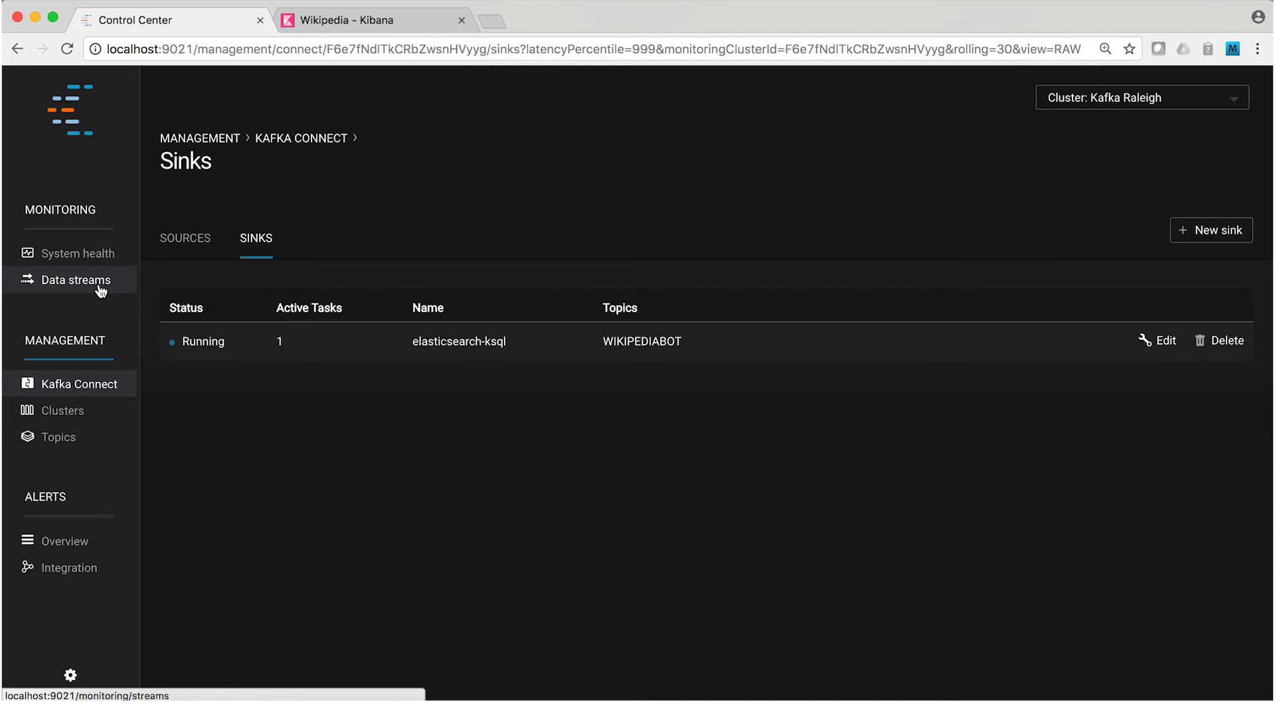
{"action": "left_click", "coordinate": [73, 281]}
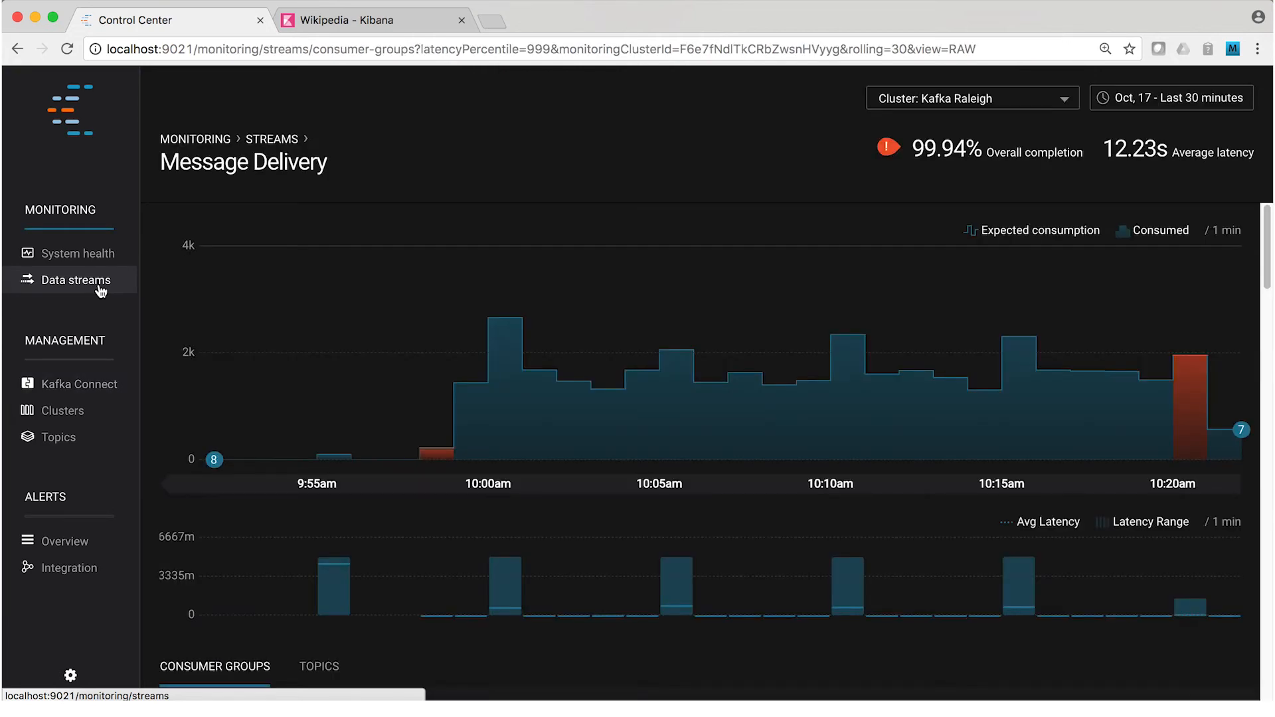
{"action": "mouse_move", "coordinate": [360, 314]}
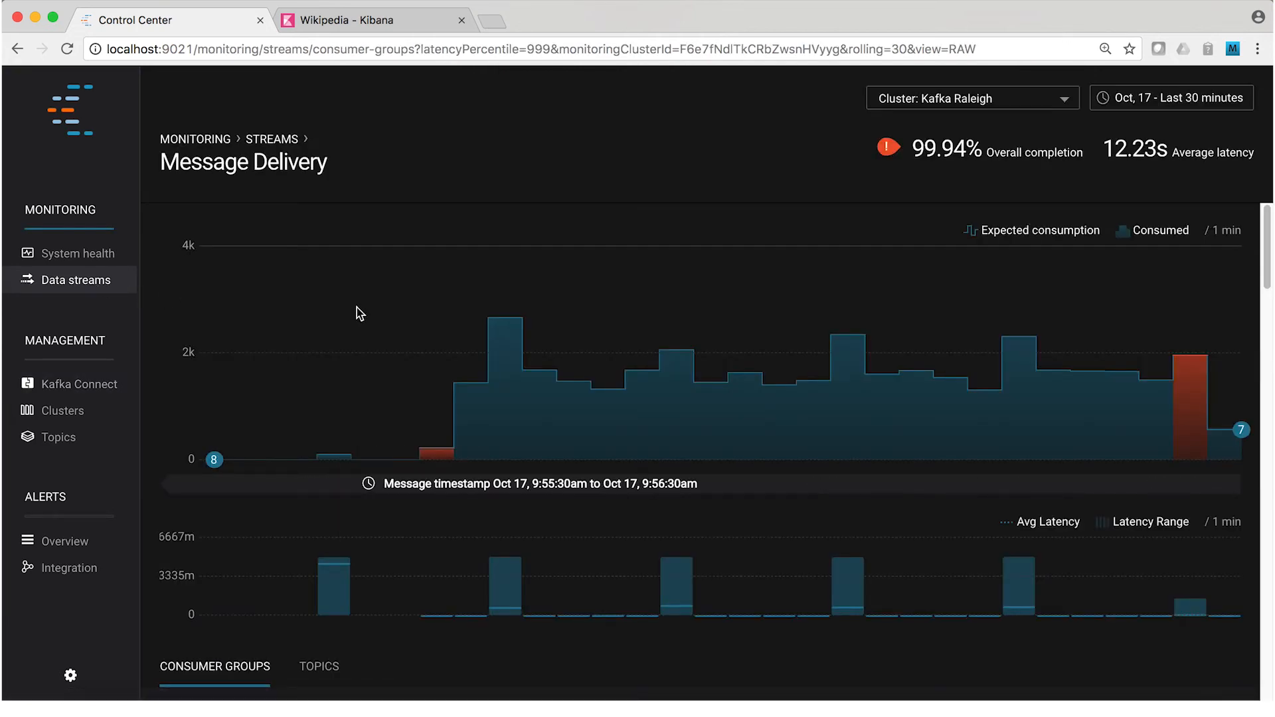
{"action": "mouse_move", "coordinate": [360, 313]}
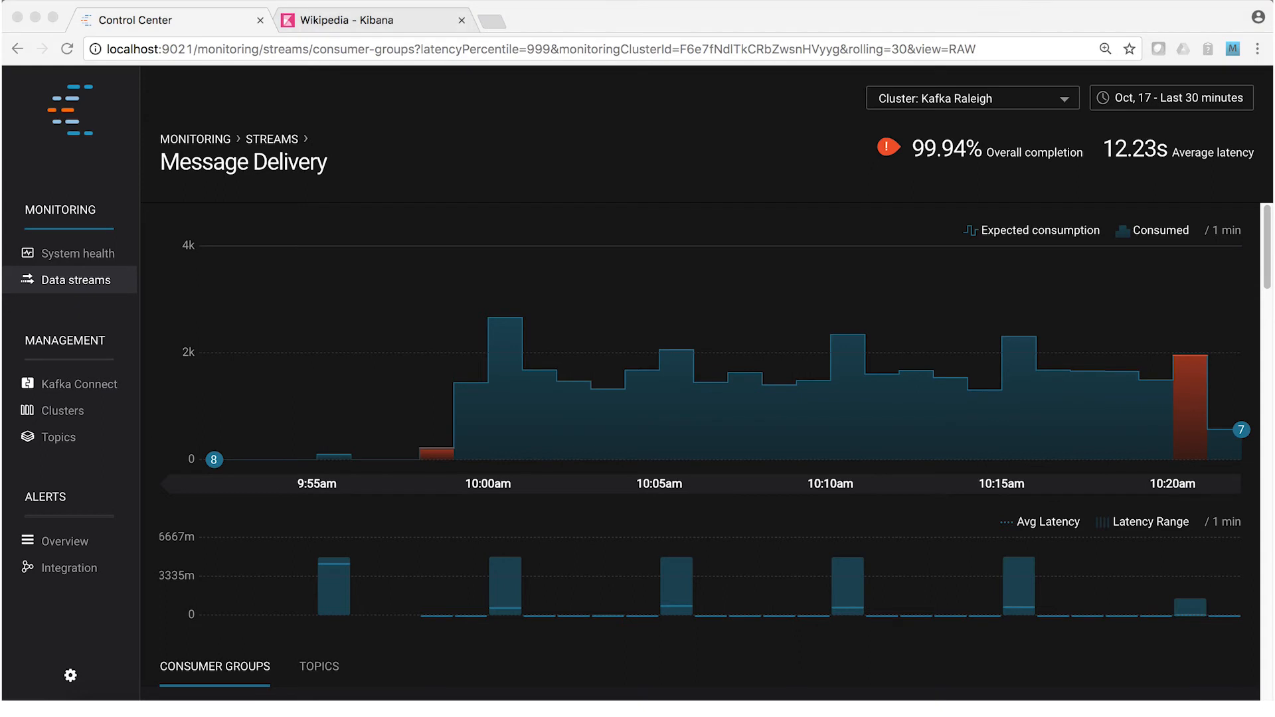
{"action": "mouse_move", "coordinate": [606, 156]}
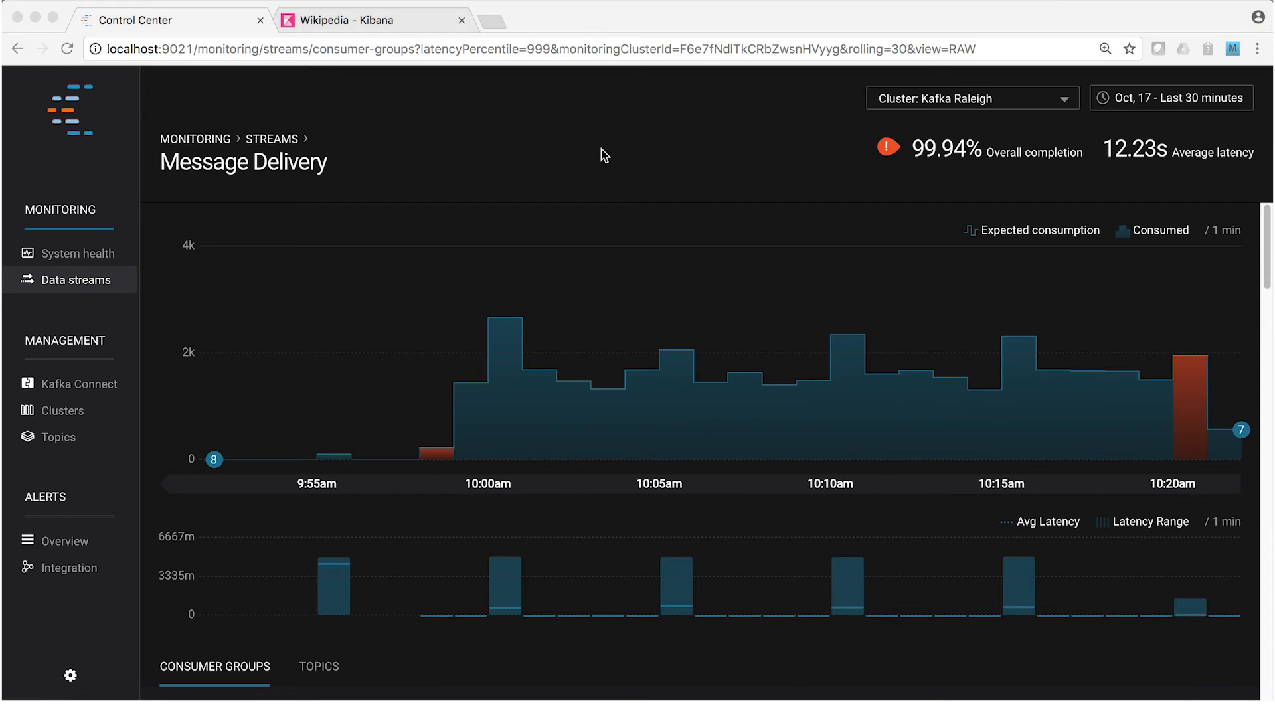
{"action": "mouse_move", "coordinate": [670, 412]}
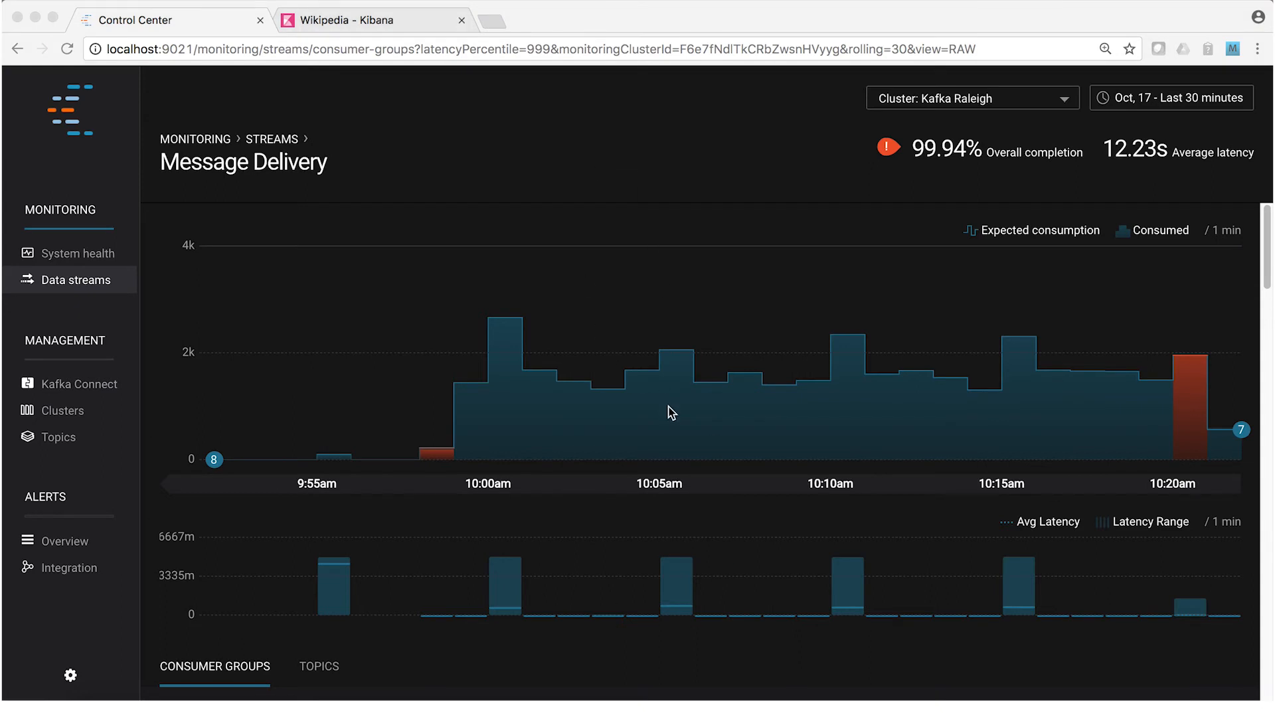
{"action": "mouse_move", "coordinate": [701, 367]}
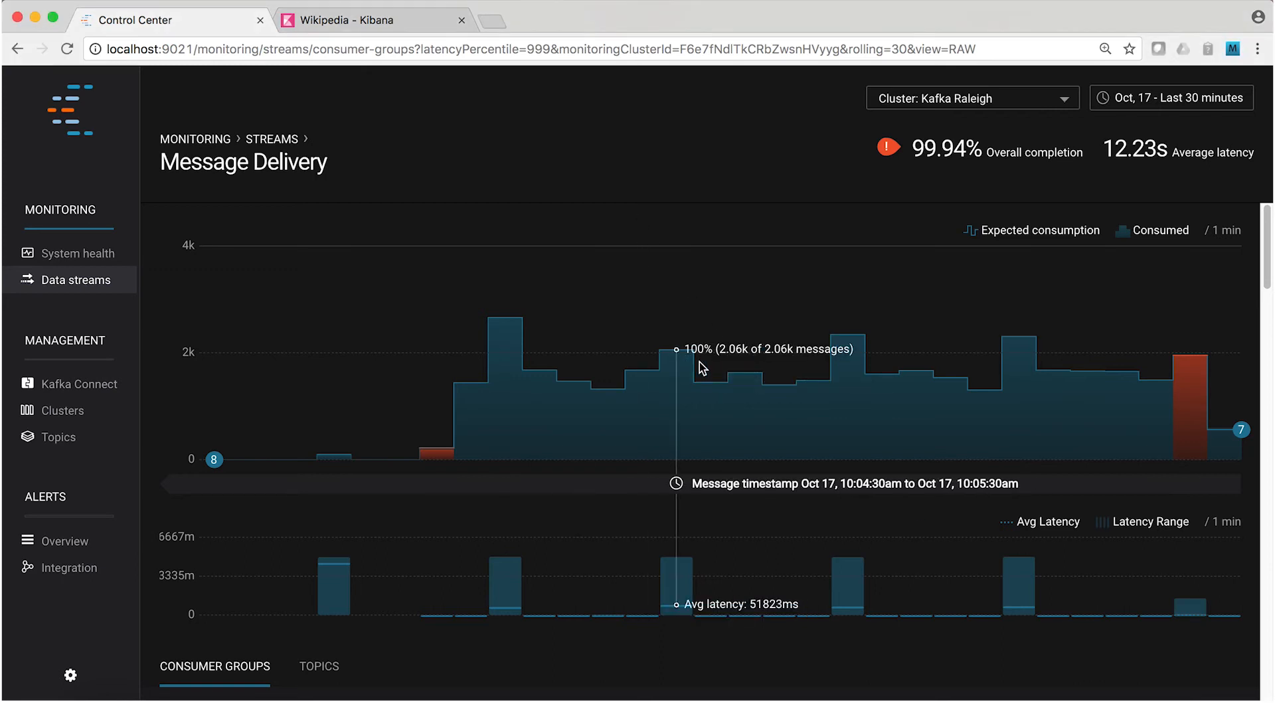
{"action": "mouse_move", "coordinate": [843, 364]}
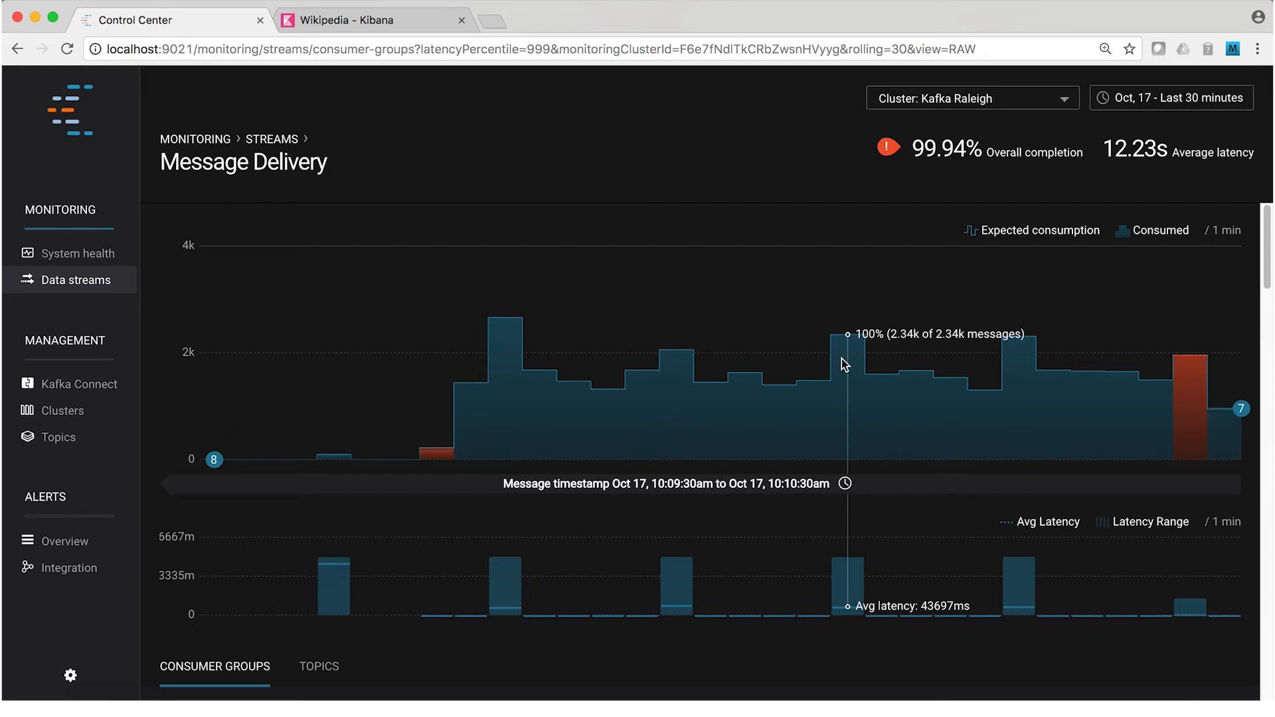
{"action": "mouse_move", "coordinate": [773, 371]}
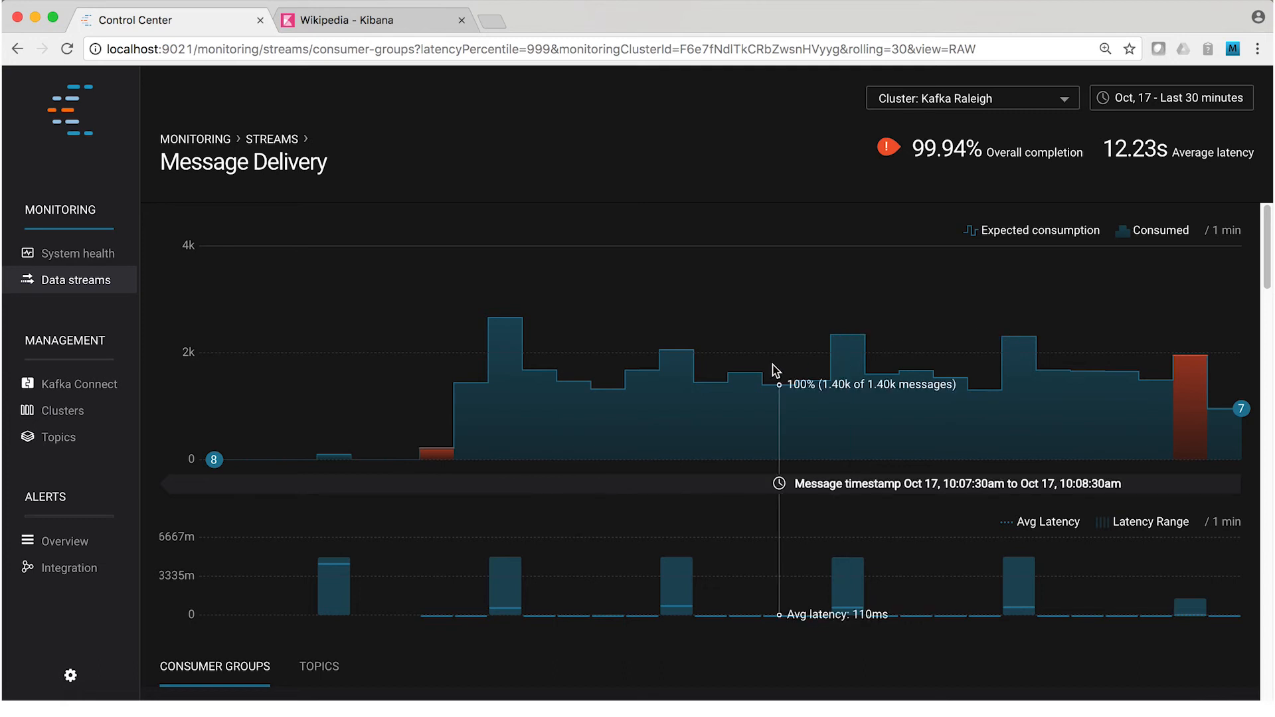
{"action": "mouse_move", "coordinate": [755, 376]}
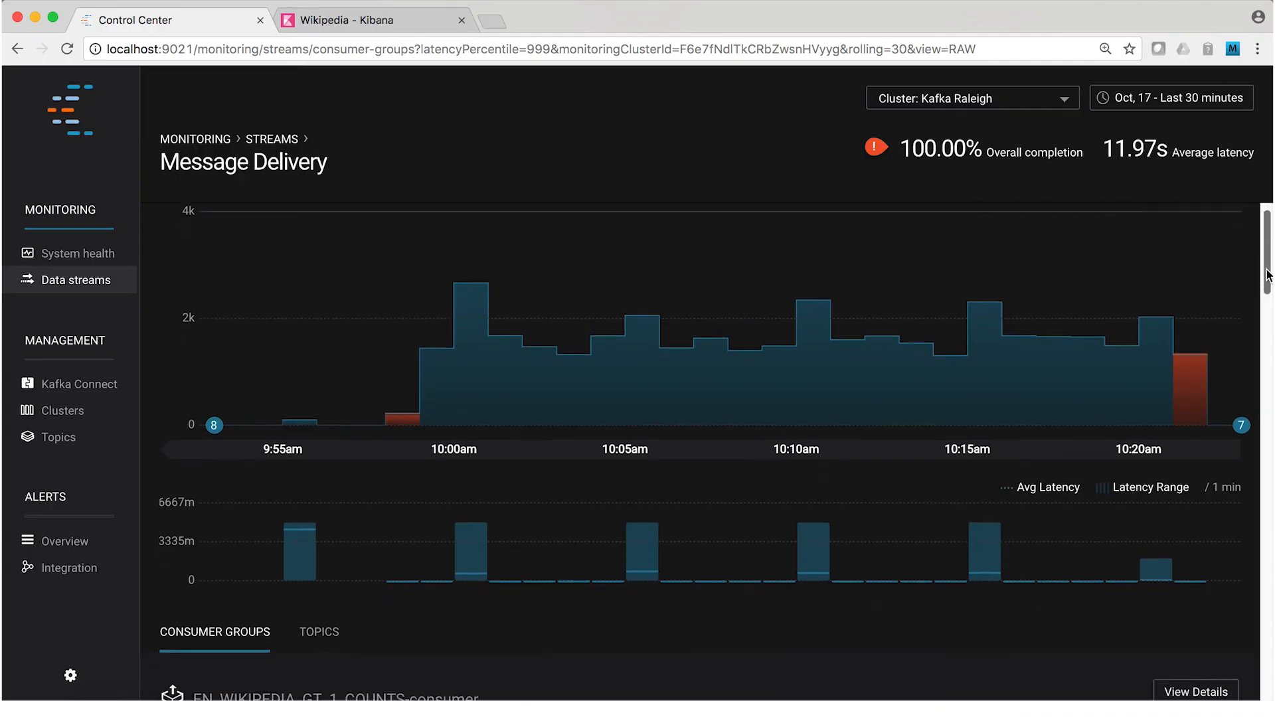
- Scroll down the Consumer Groups list to the connect-elasticsearch-ksql group's delivery details
{"action": "scroll", "scroll_direction": "down", "scroll_amount": 3}
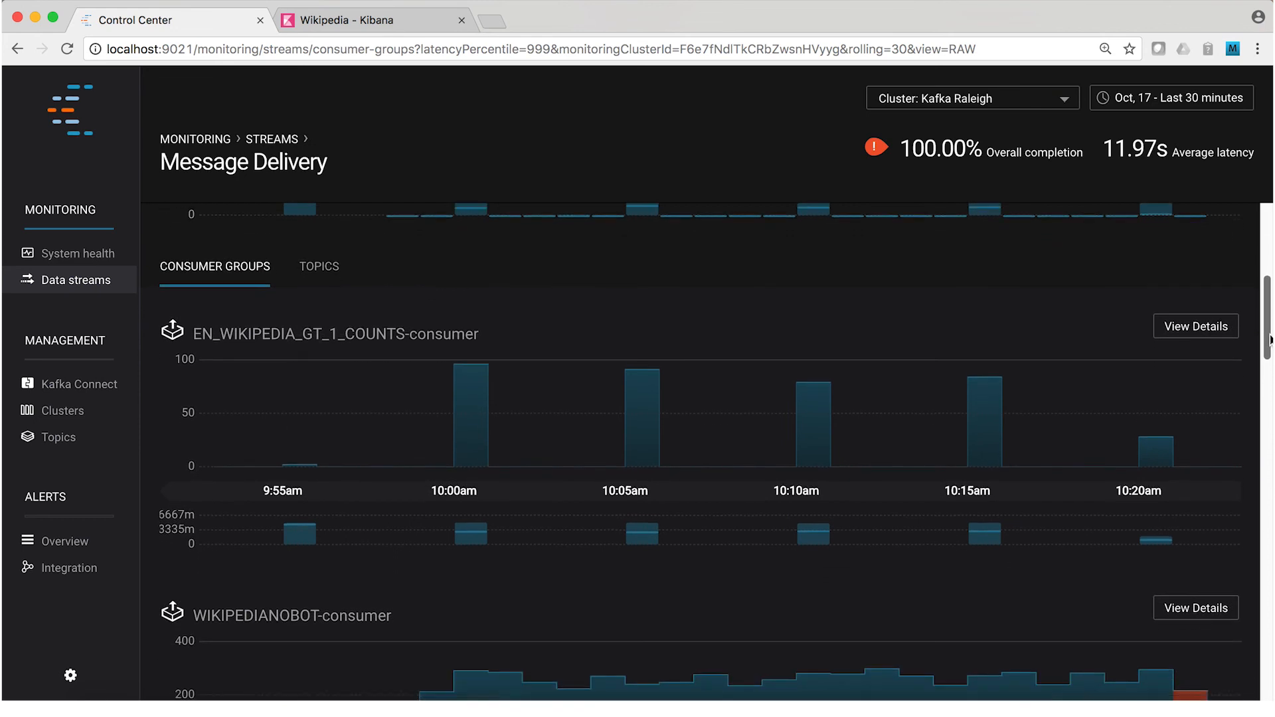
{"action": "scroll", "scroll_direction": "down", "scroll_amount": 3}
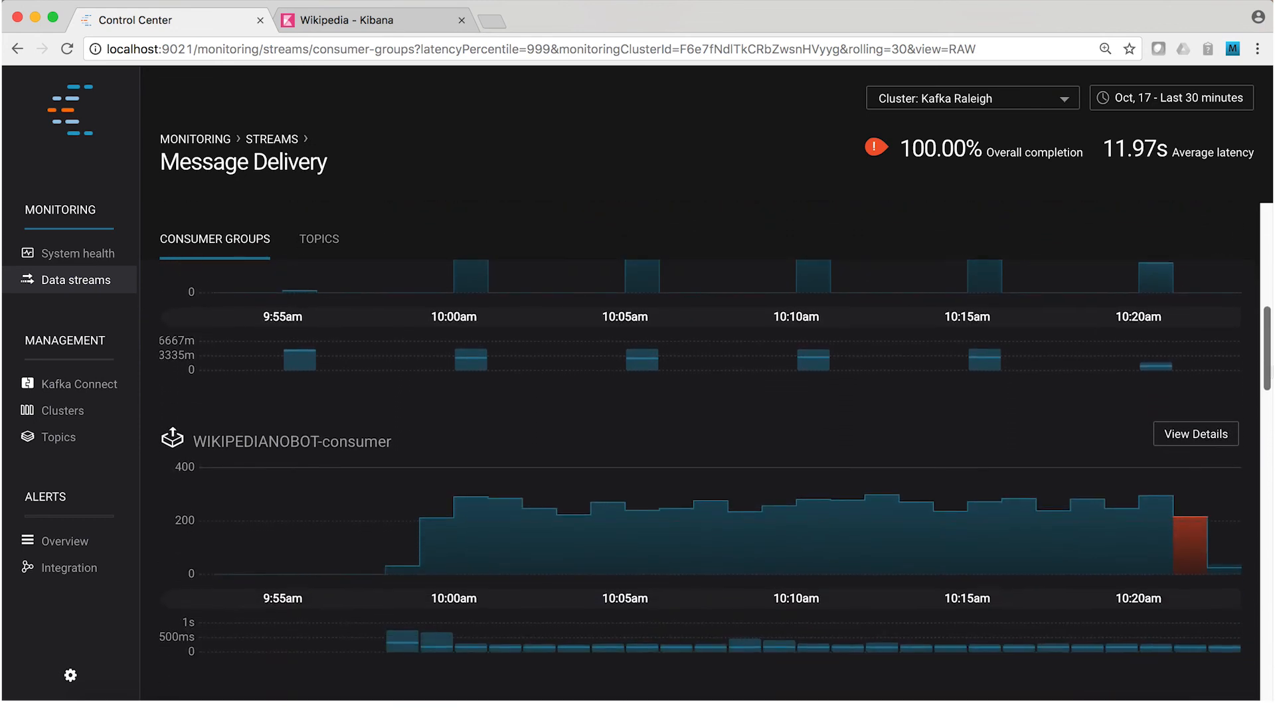
{"action": "scroll", "scroll_direction": "down", "scroll_amount": 3}
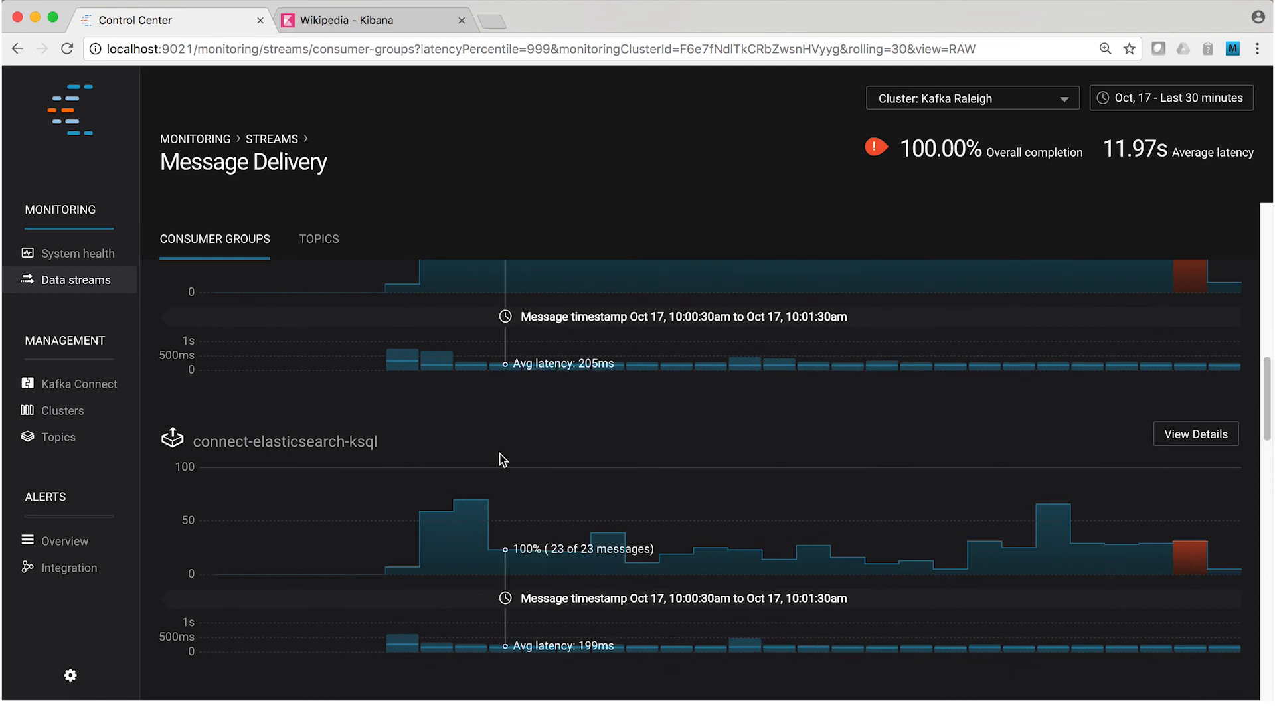
{"action": "mouse_move", "coordinate": [519, 450]}
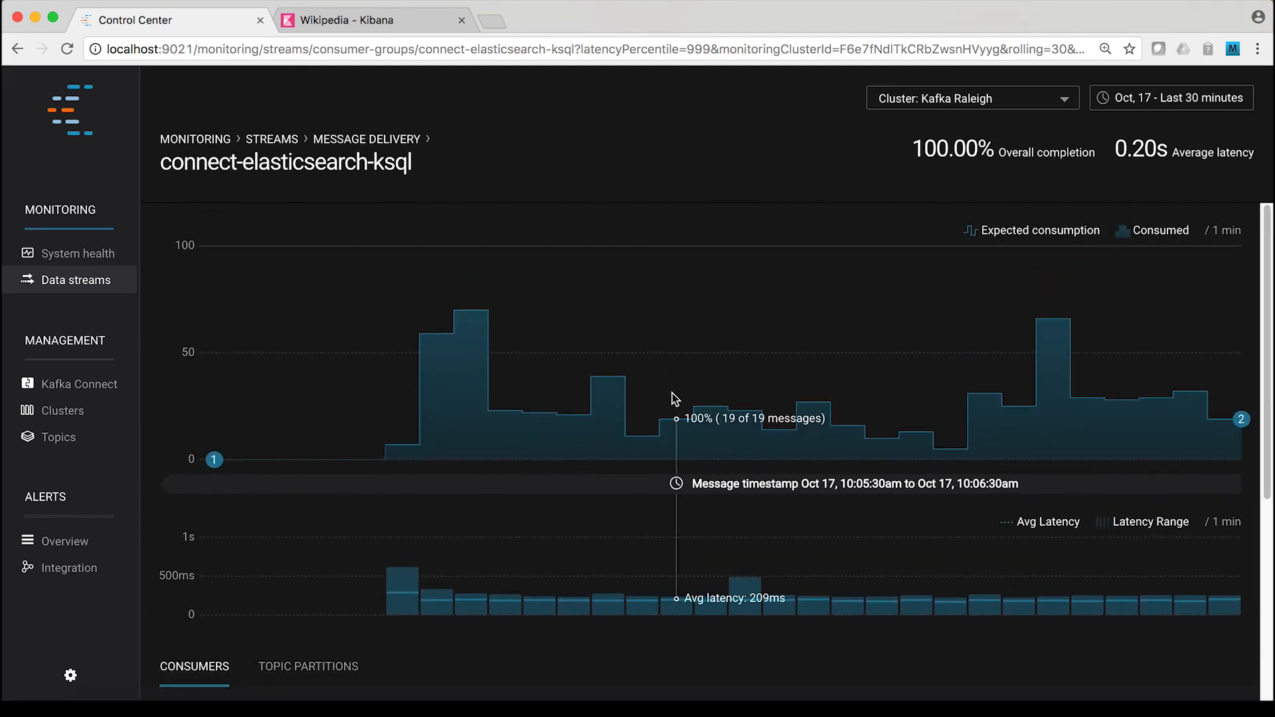
{"action": "mouse_move", "coordinate": [215, 460]}
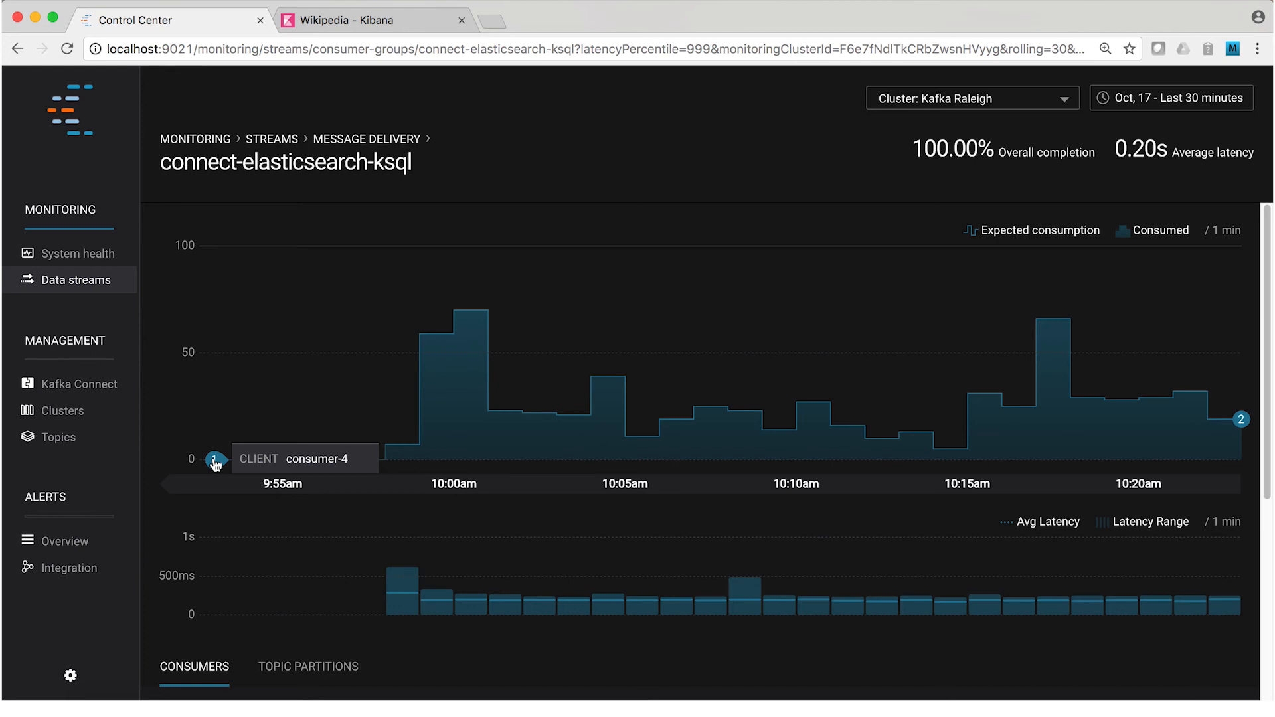
{"action": "mouse_move", "coordinate": [1201, 422]}
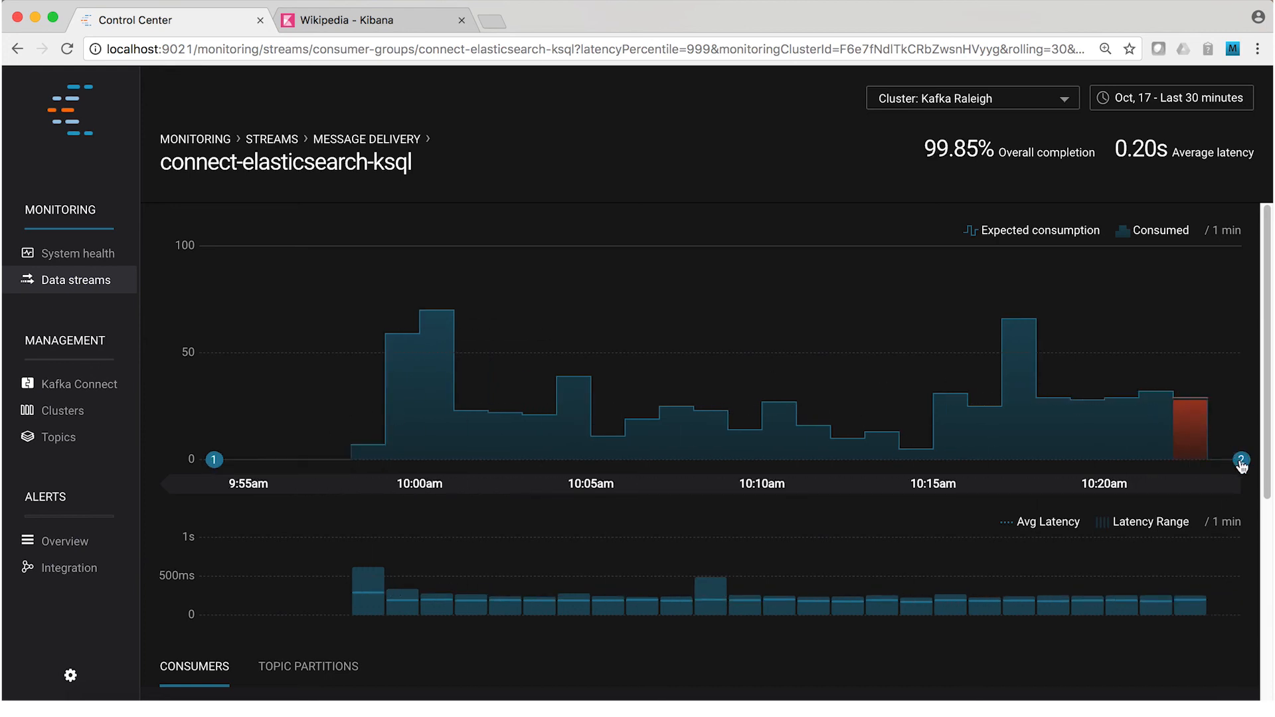
{"action": "mouse_move", "coordinate": [1241, 461]}
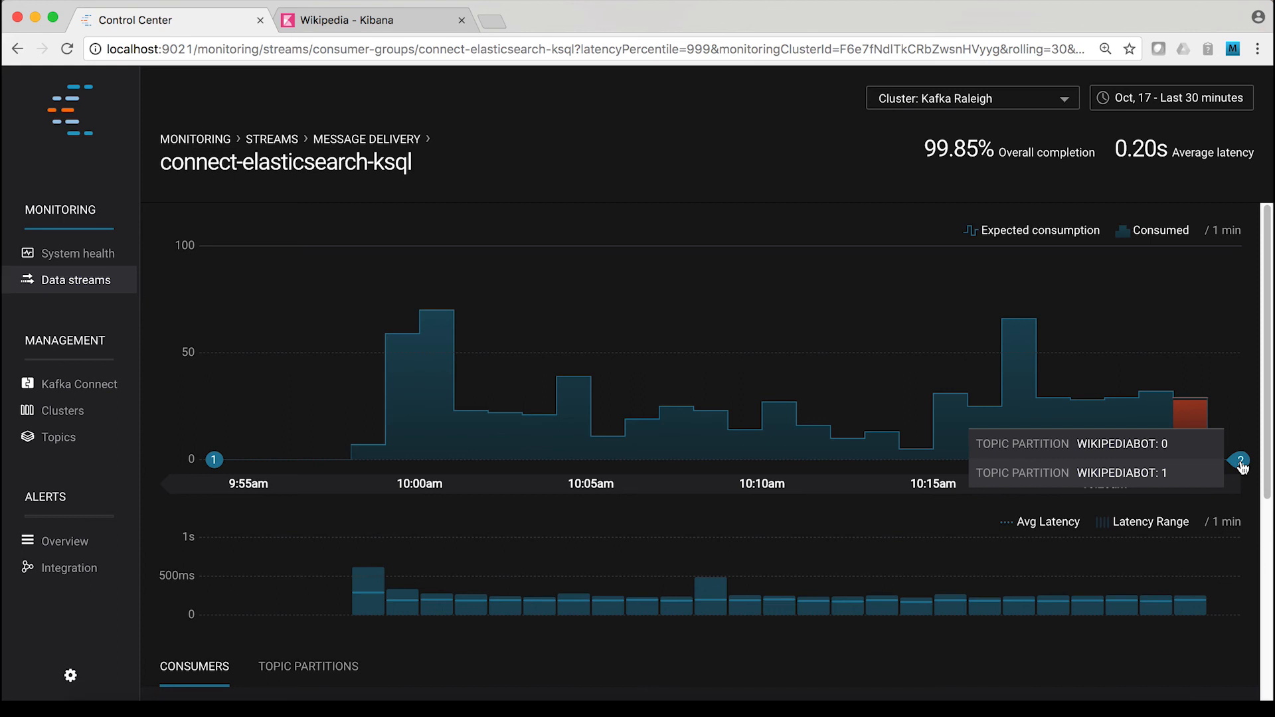
{"action": "mouse_move", "coordinate": [78, 243]}
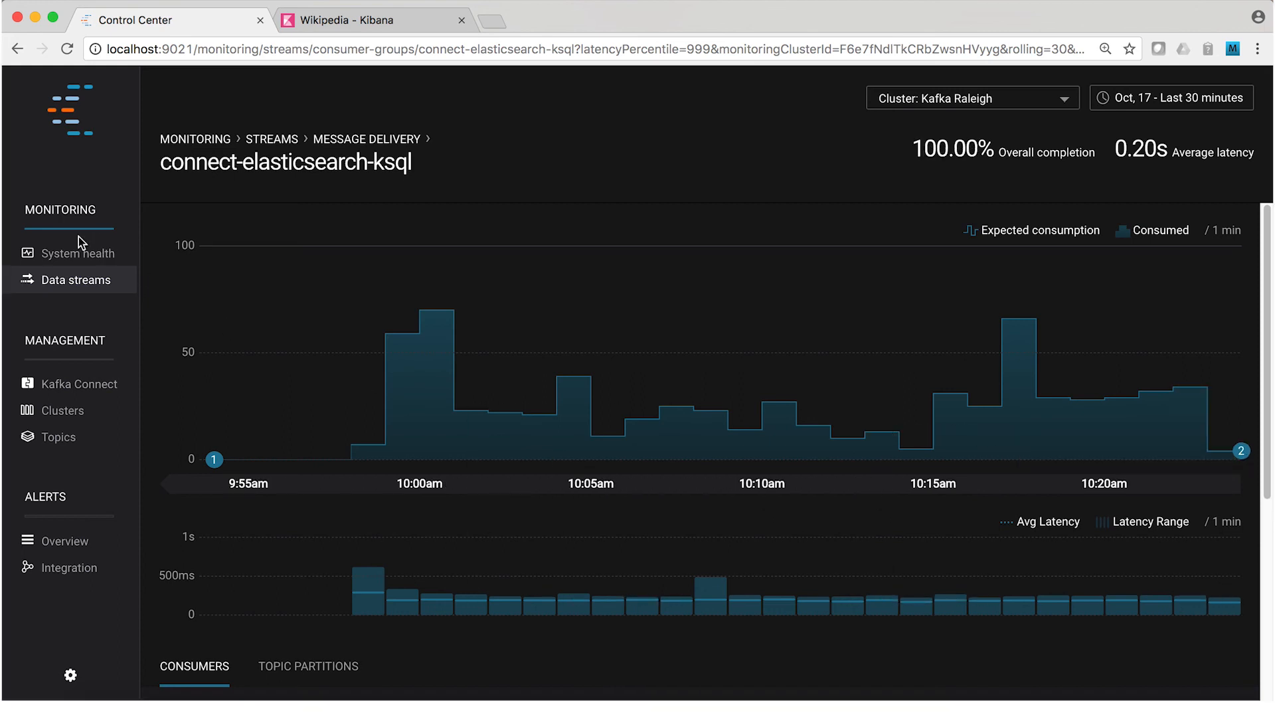
- Return to System health Brokers, showing 2 brokers at 69.7kB produced and 48.0kB fetched per second
{"action": "left_click", "coordinate": [77, 253]}
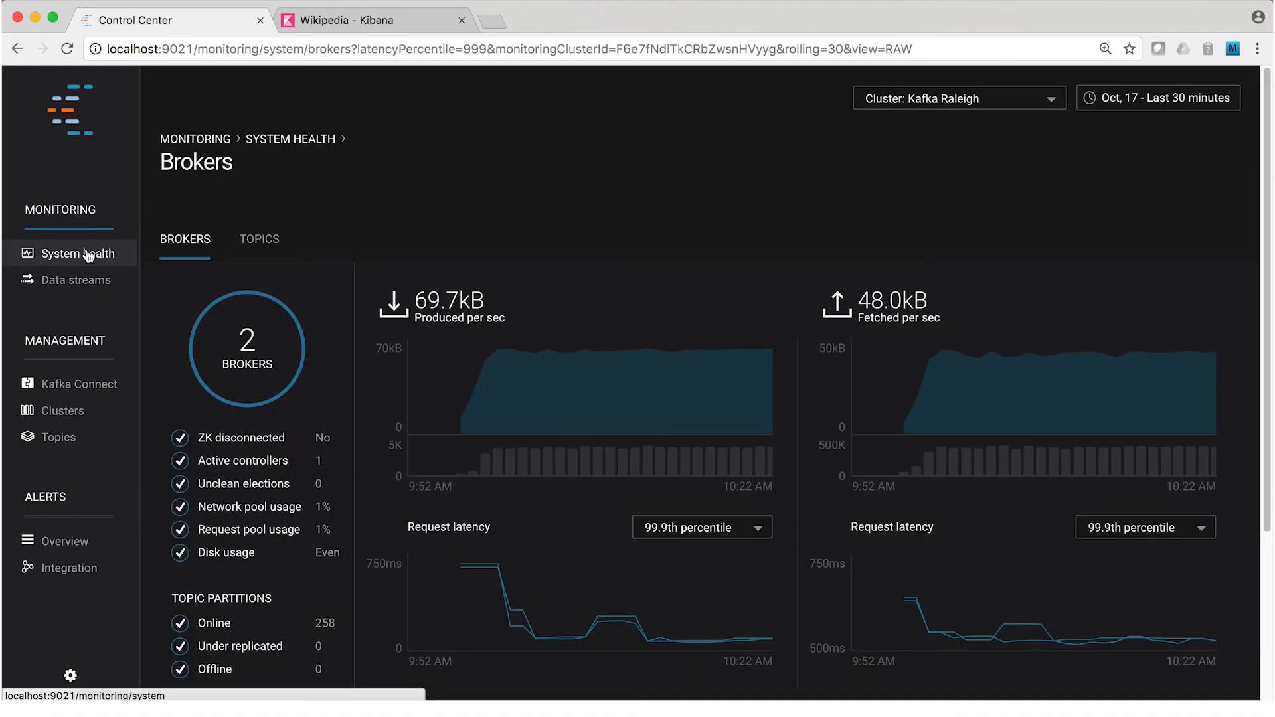
{"action": "mouse_move", "coordinate": [616, 630]}
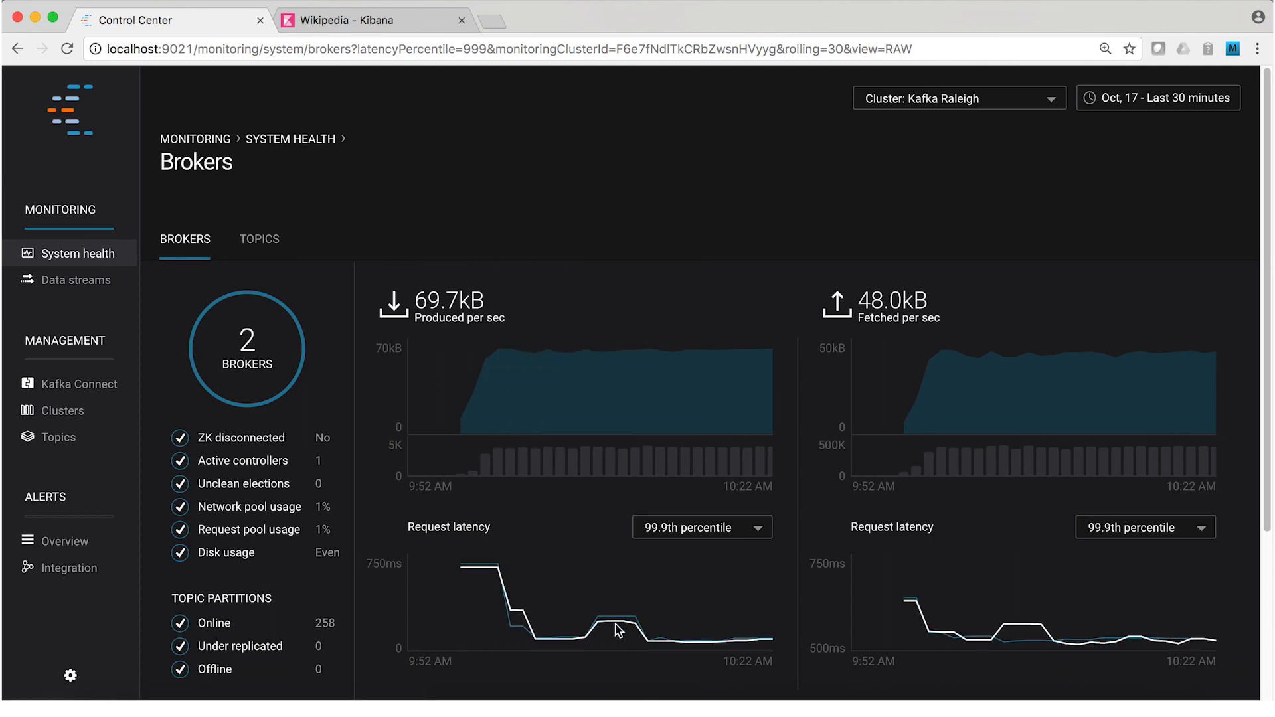